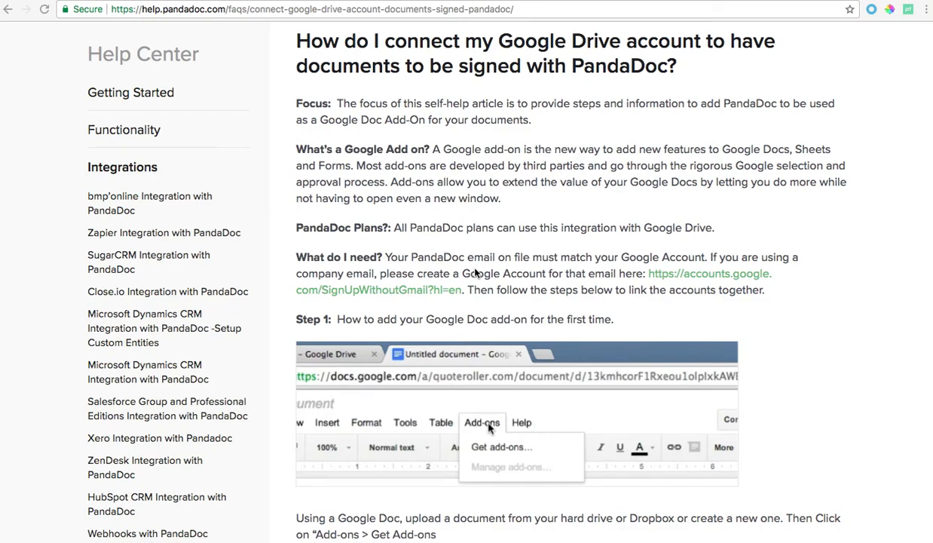
mouse_move(468, 205)
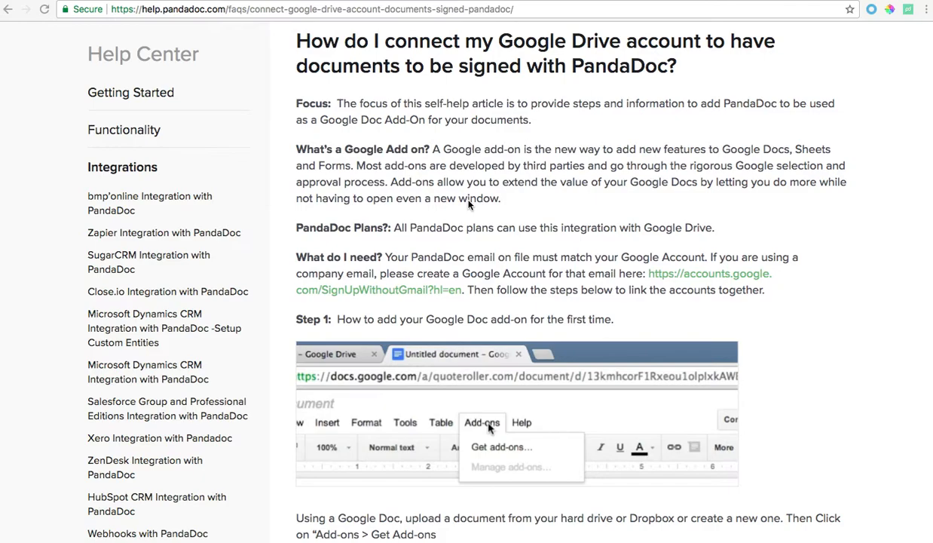
mouse_move(402, 83)
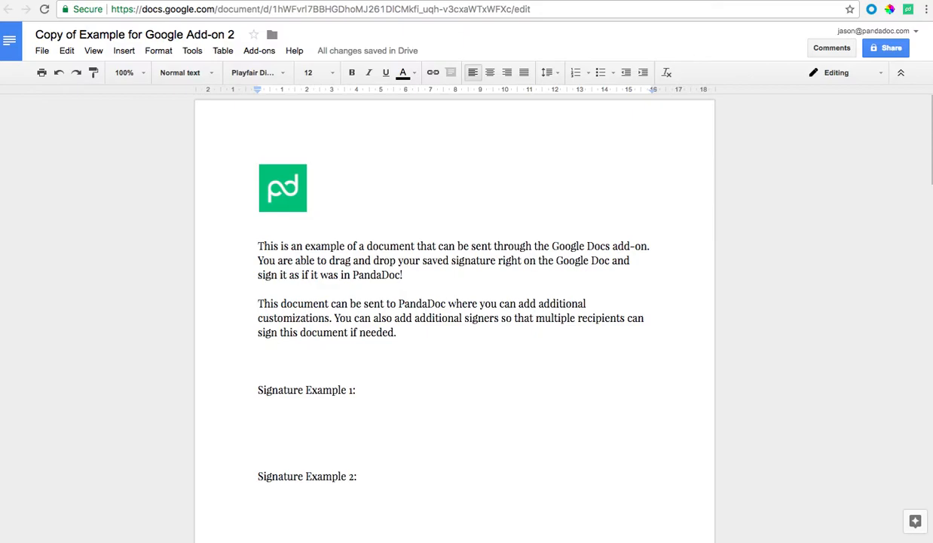
mouse_move(200, 124)
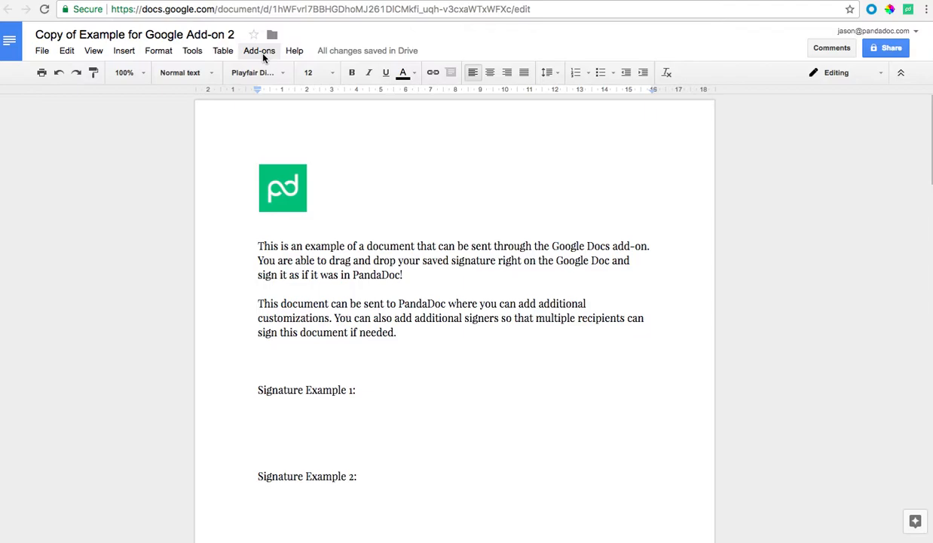
Find and install the PandaDoc add-on, allowing it access to the company account
click(259, 51)
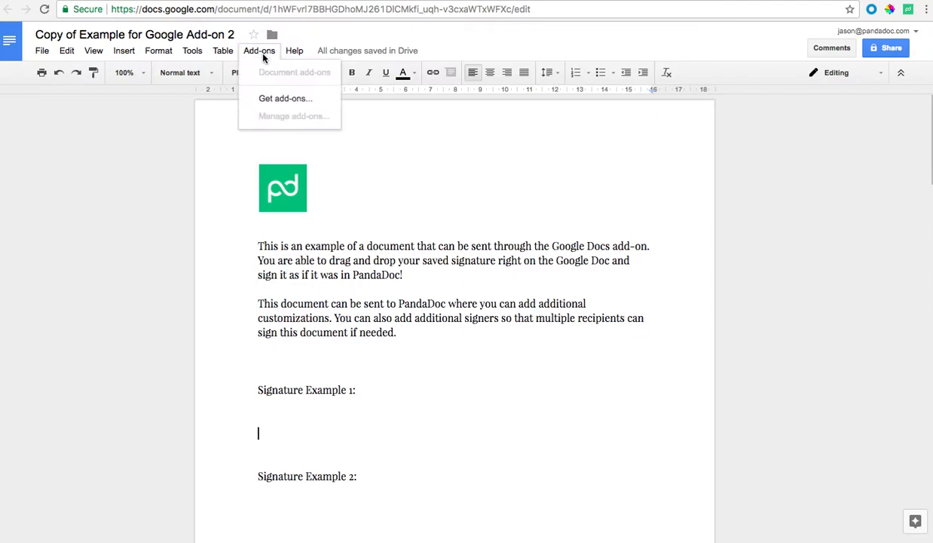
click(285, 98)
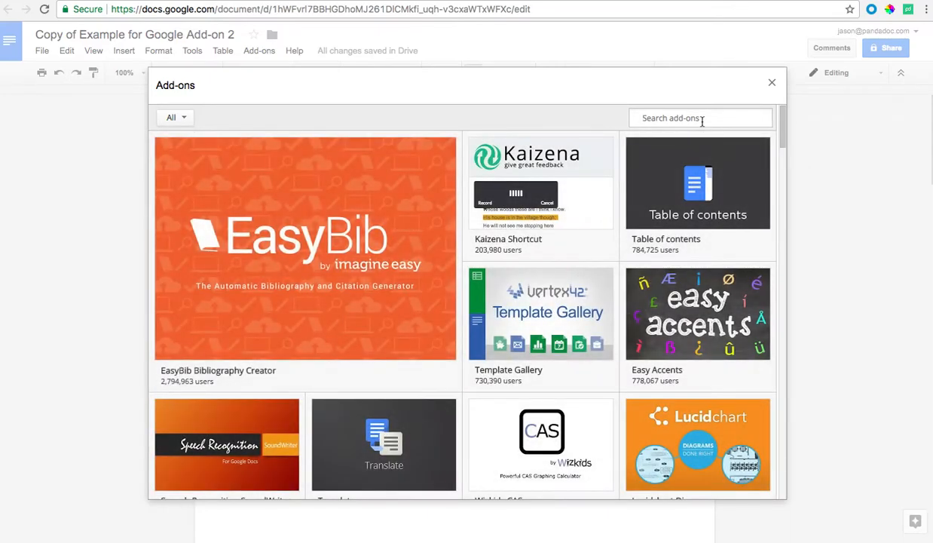
text(pandadoc)
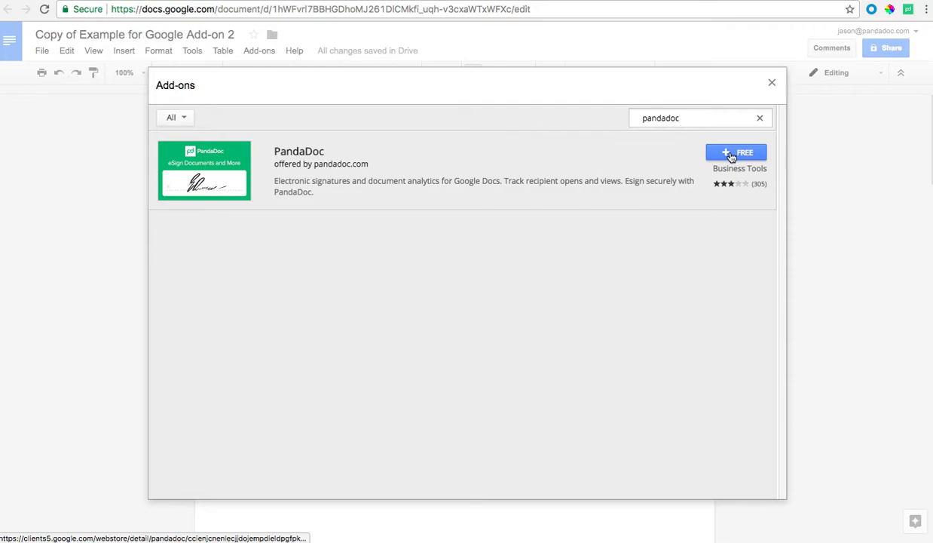
click(736, 152)
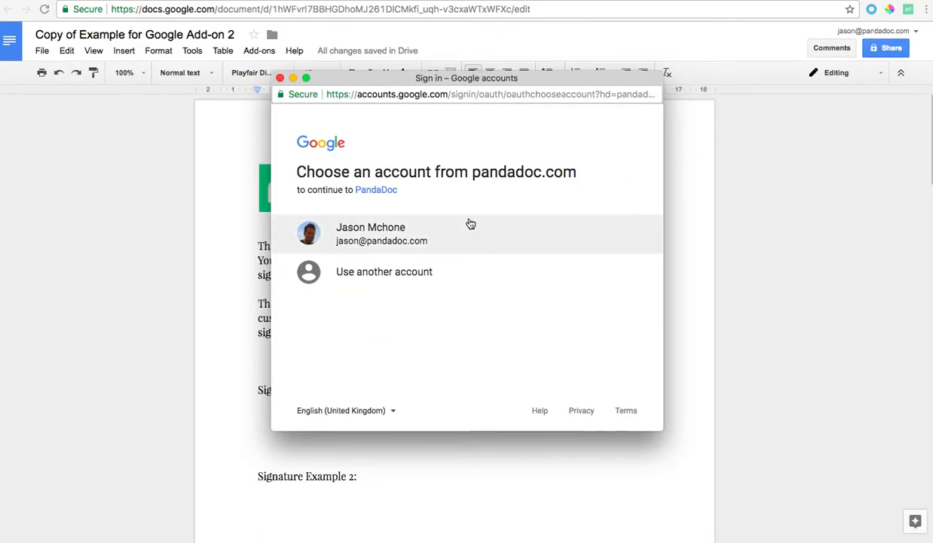
mouse_move(343, 258)
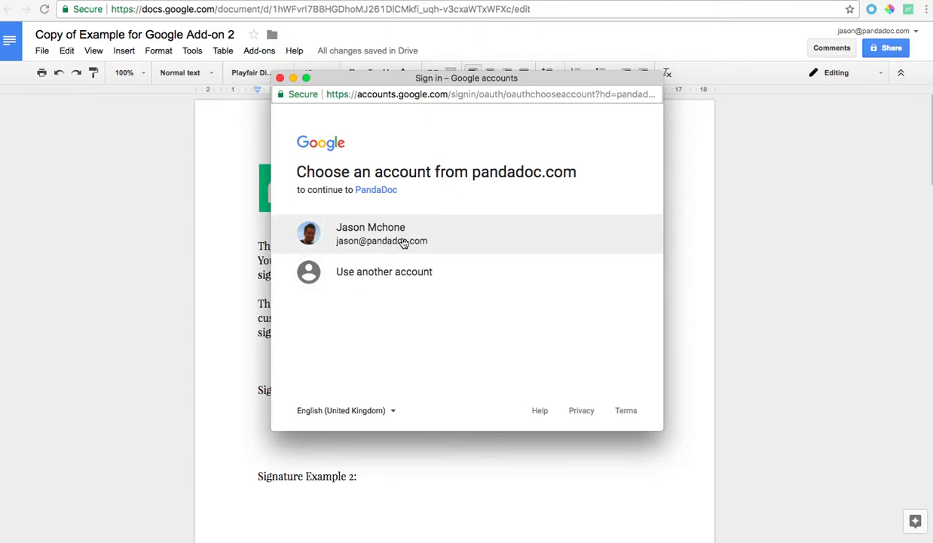
mouse_move(417, 288)
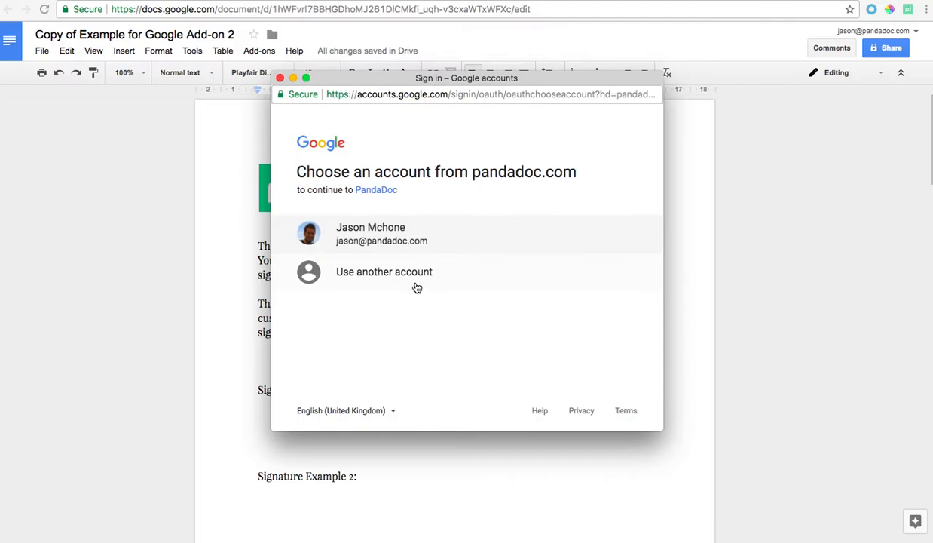
click(381, 233)
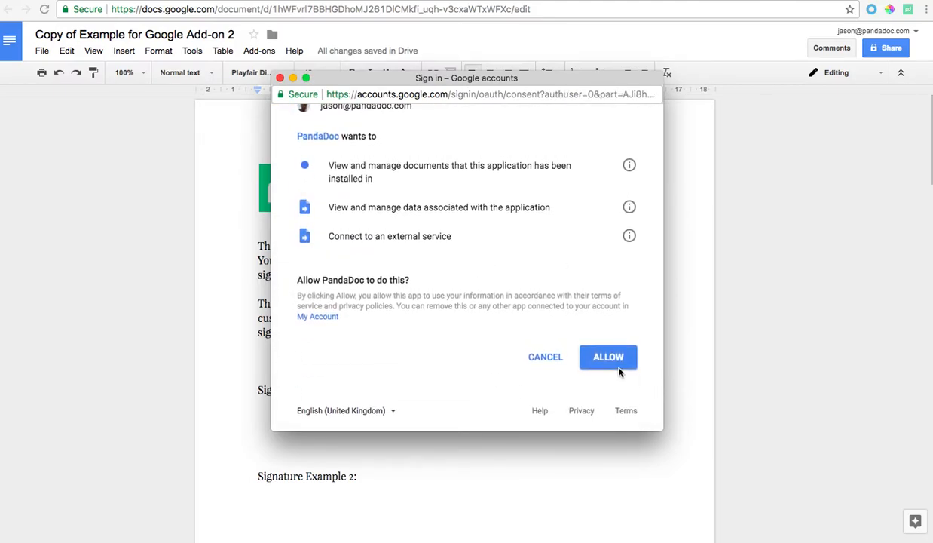
click(607, 357)
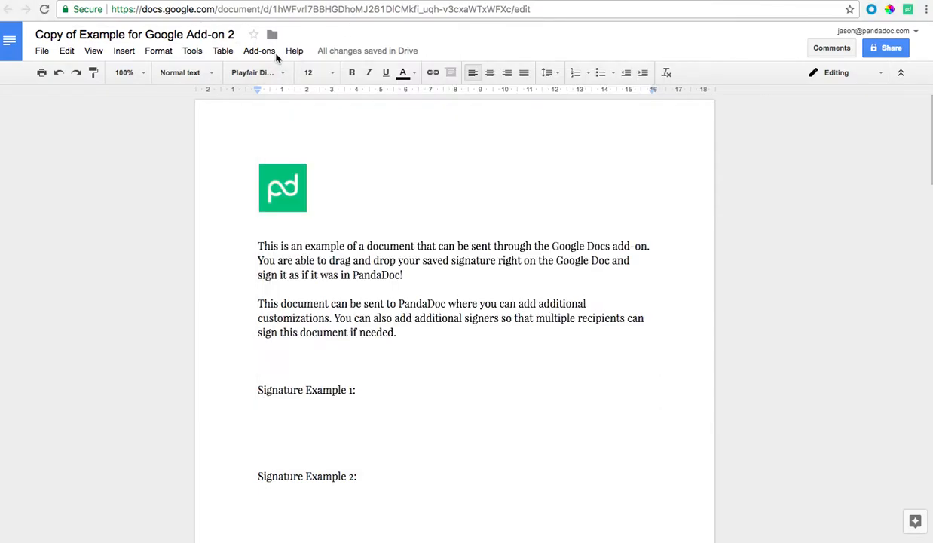
Launch Sign with PandaDoc from the Add-ons menu
click(260, 50)
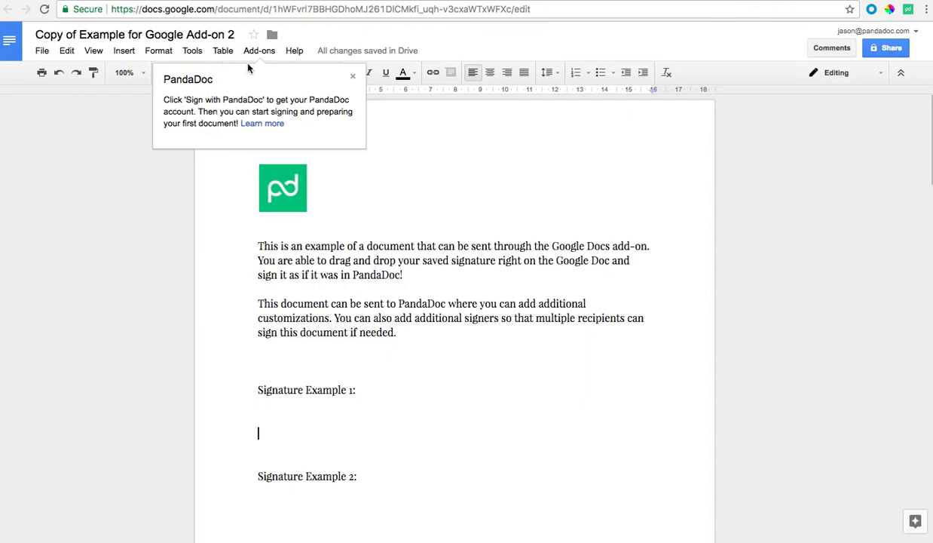
click(259, 50)
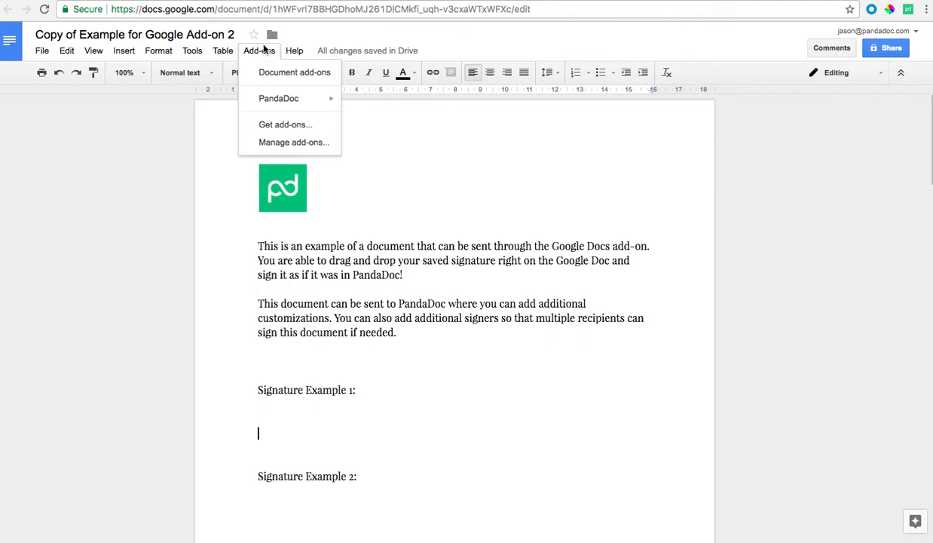
mouse_move(267, 51)
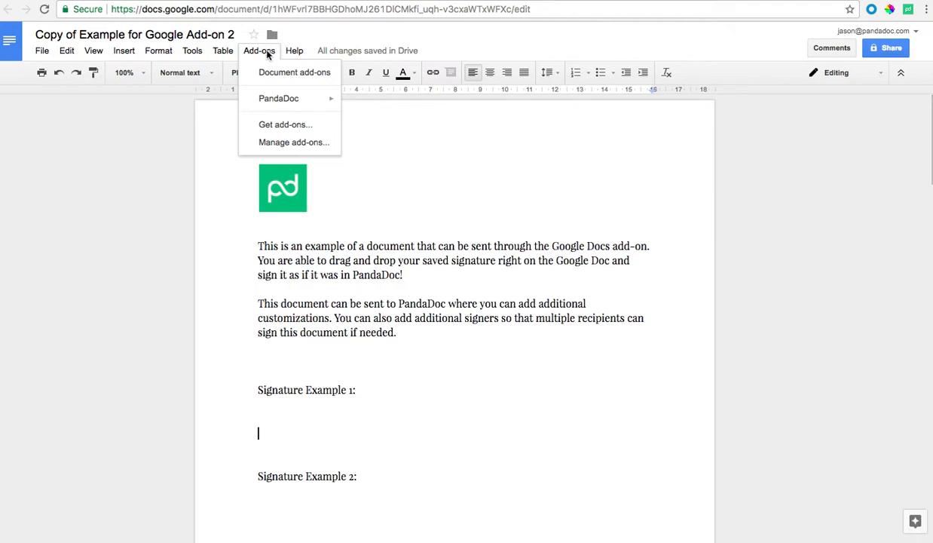
mouse_move(278, 98)
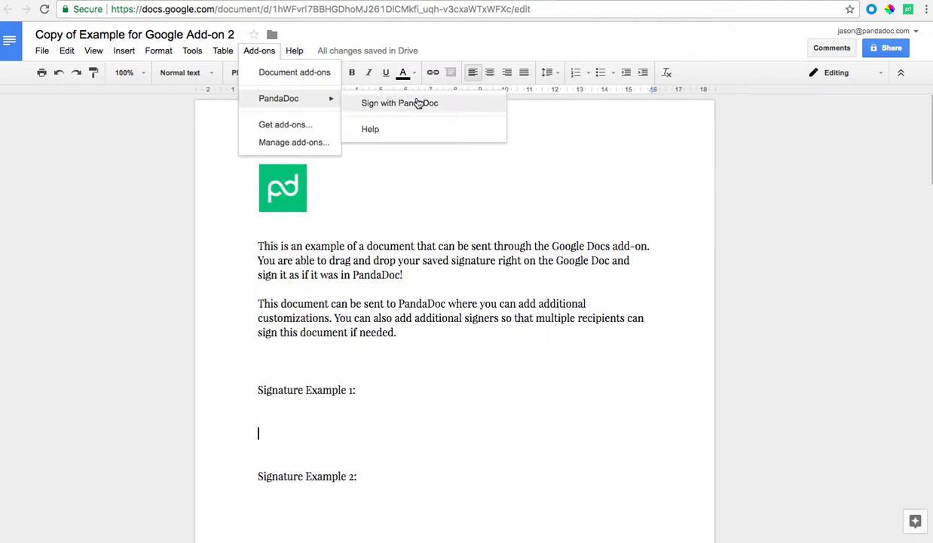
click(399, 103)
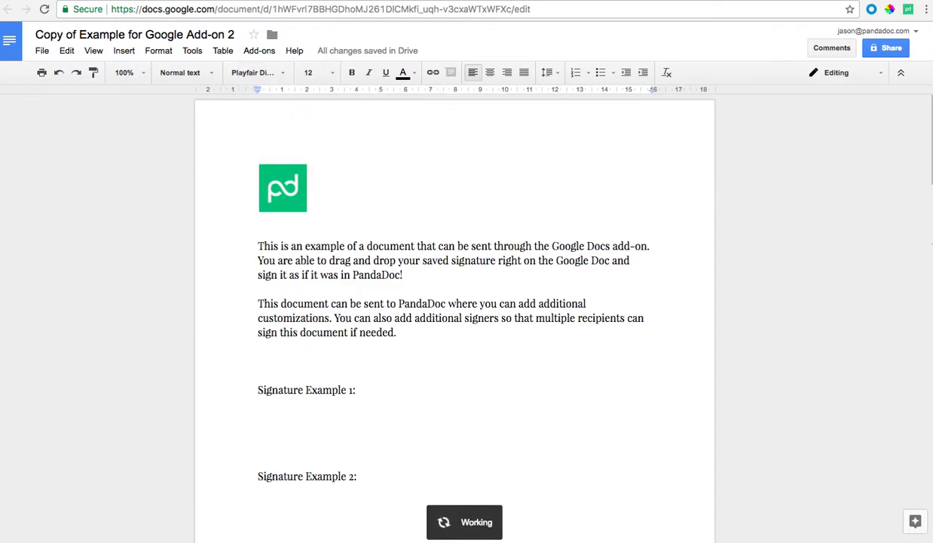
mouse_move(840, 322)
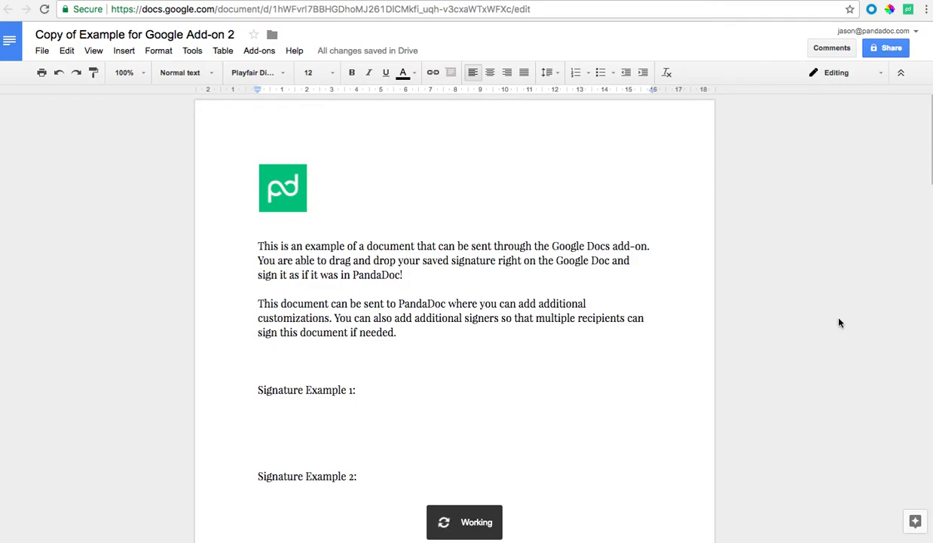
mouse_move(647, 226)
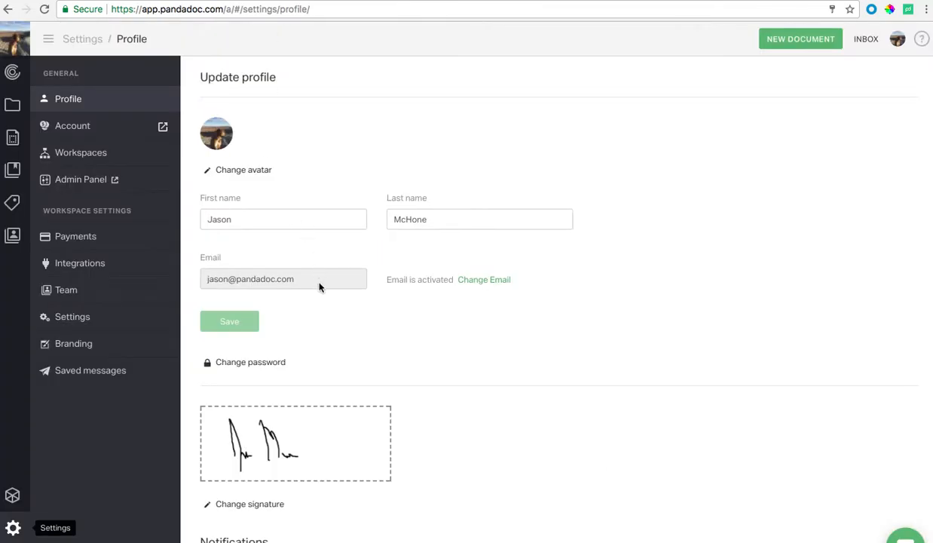
mouse_move(303, 438)
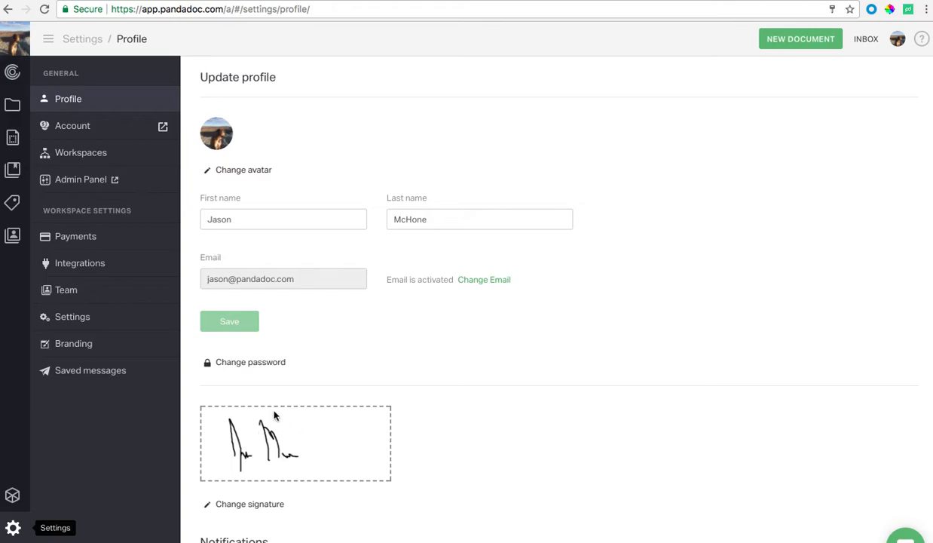
mouse_move(345, 27)
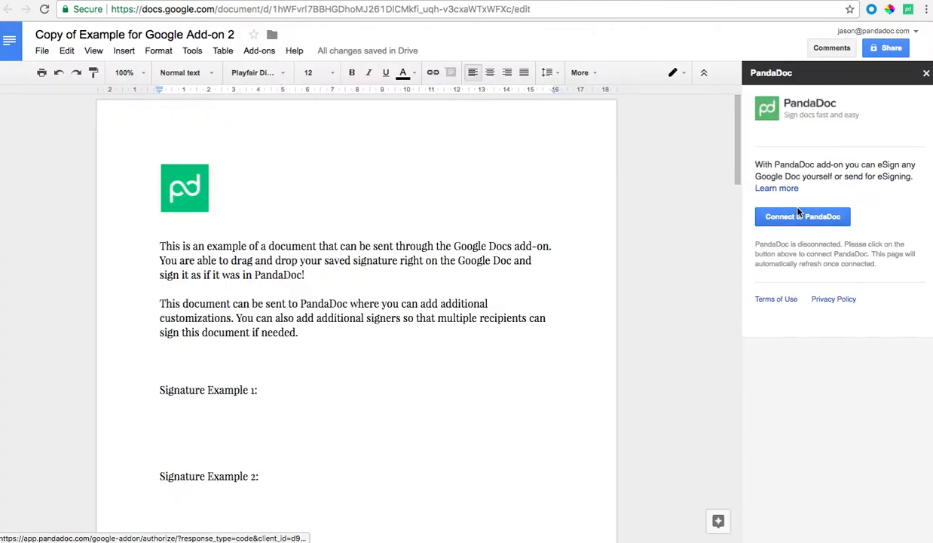
Connect the sidebar to PandaDoc and authorize the add-on on the account
click(802, 216)
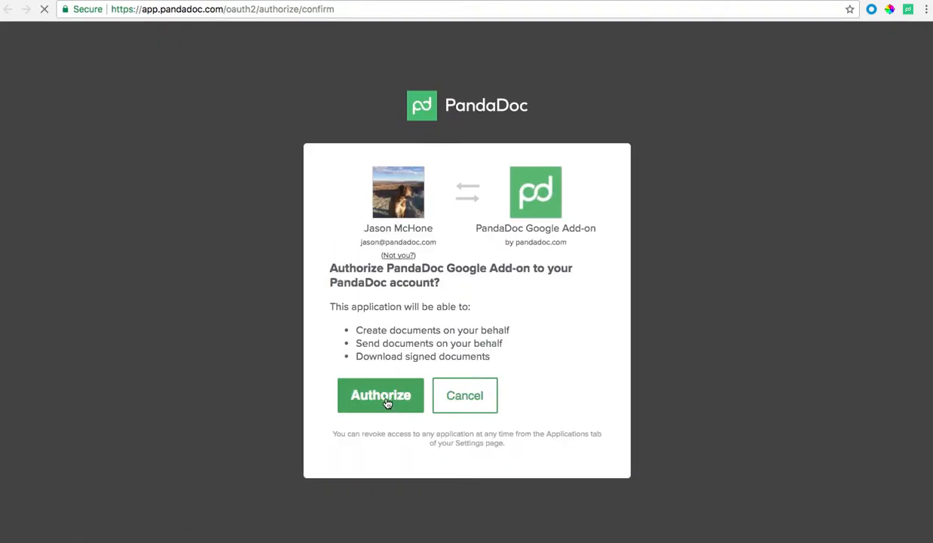
click(379, 395)
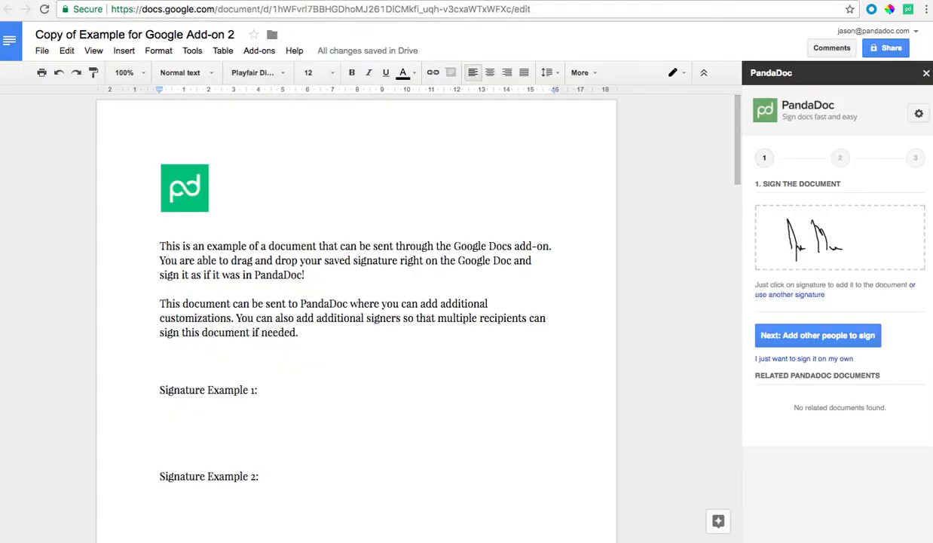
mouse_move(269, 239)
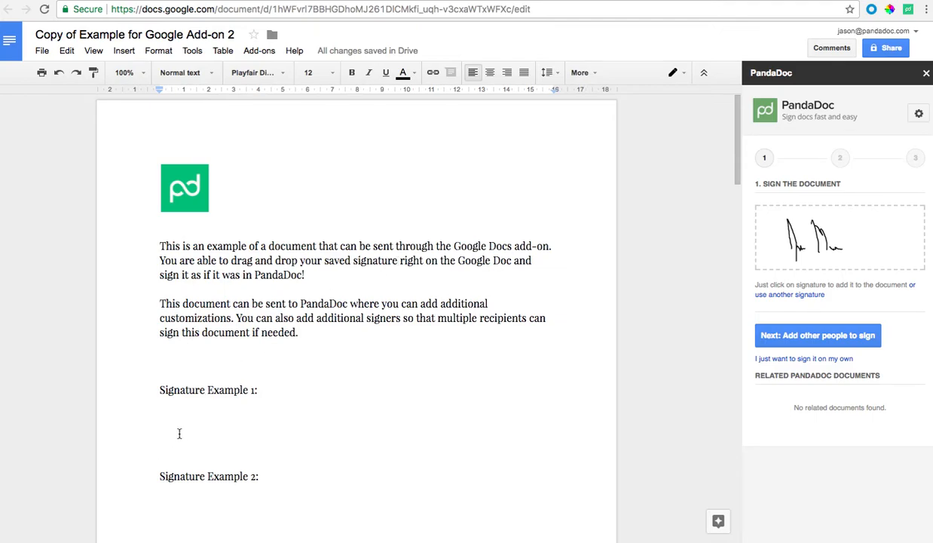
mouse_move(422, 355)
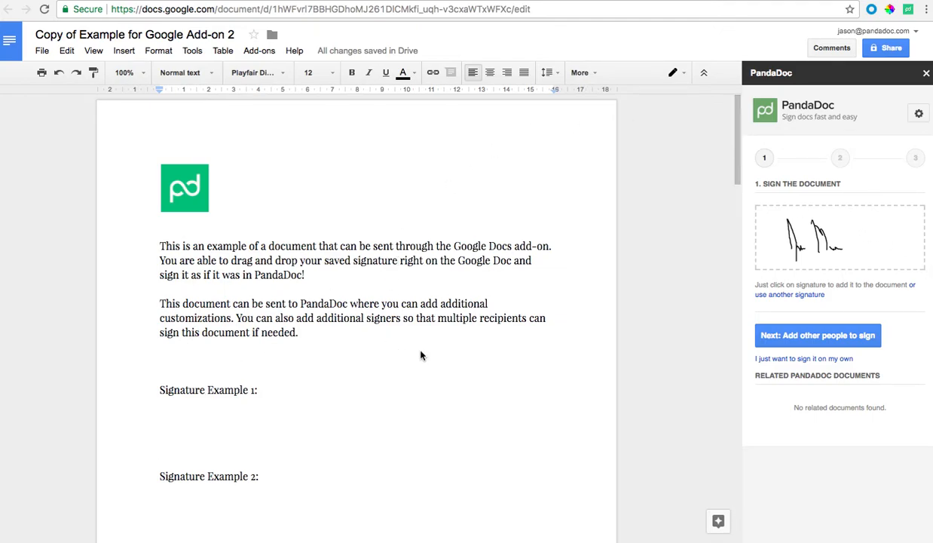
mouse_move(208, 396)
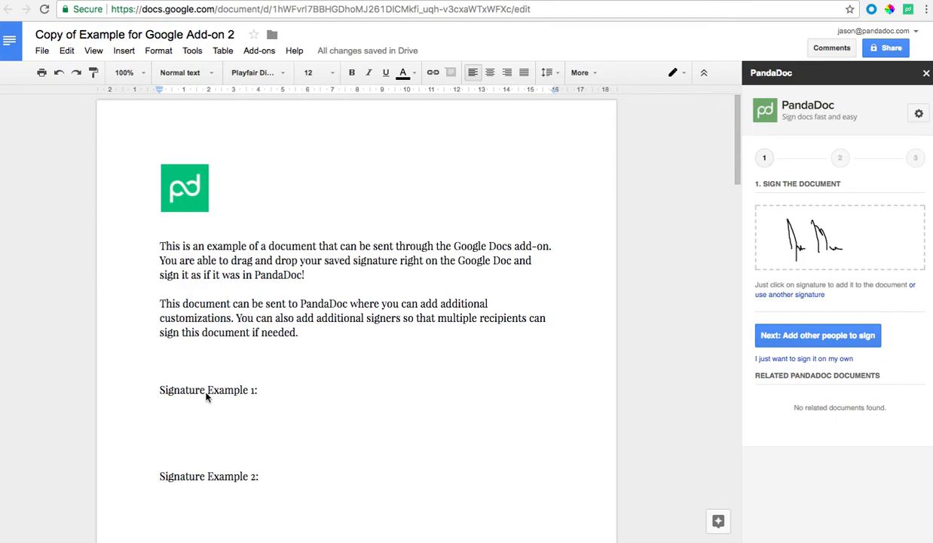
mouse_move(183, 493)
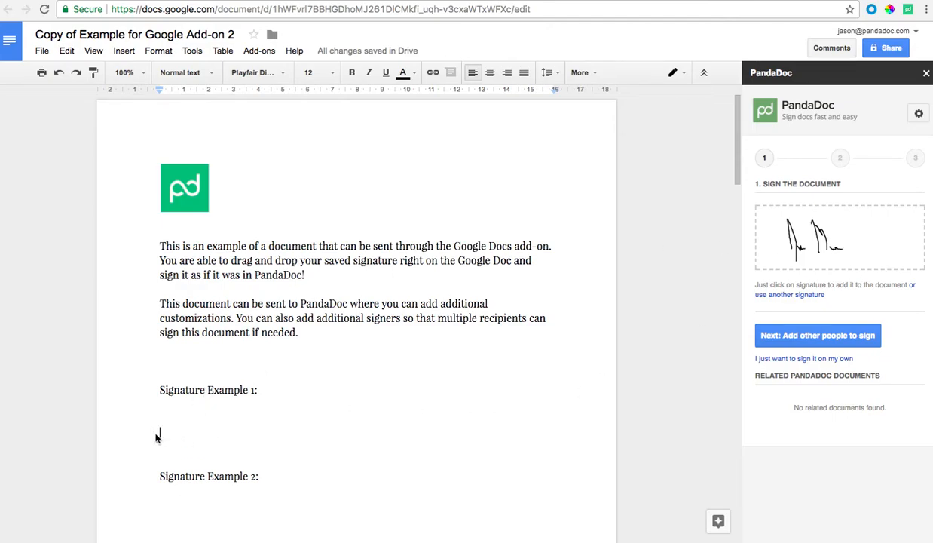
Insert the saved PandaDoc signature on the blank line under 'Signature Example 1:'
click(159, 433)
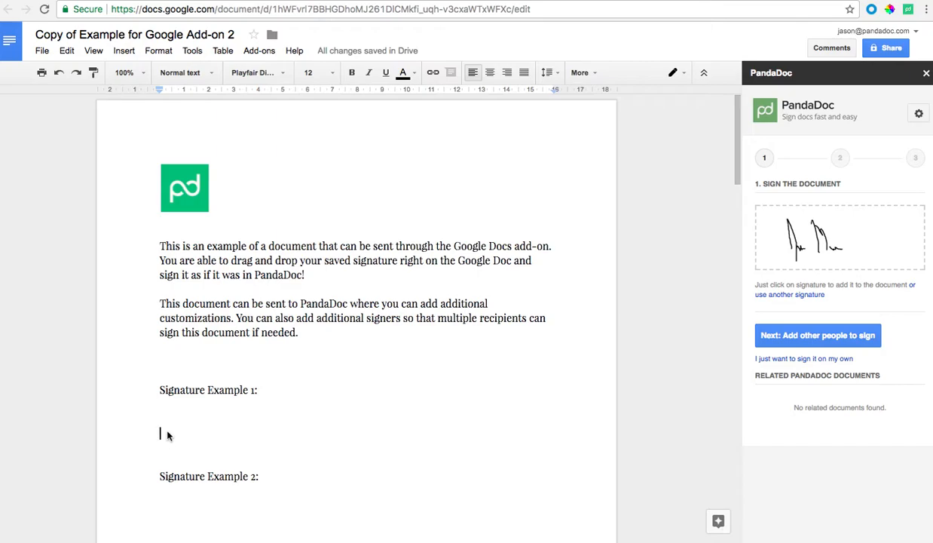
click(839, 237)
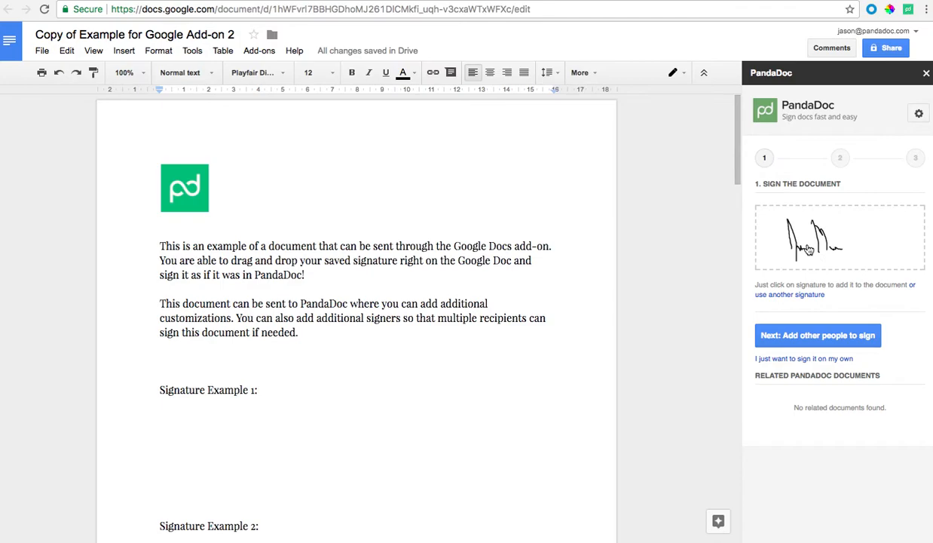
click(814, 249)
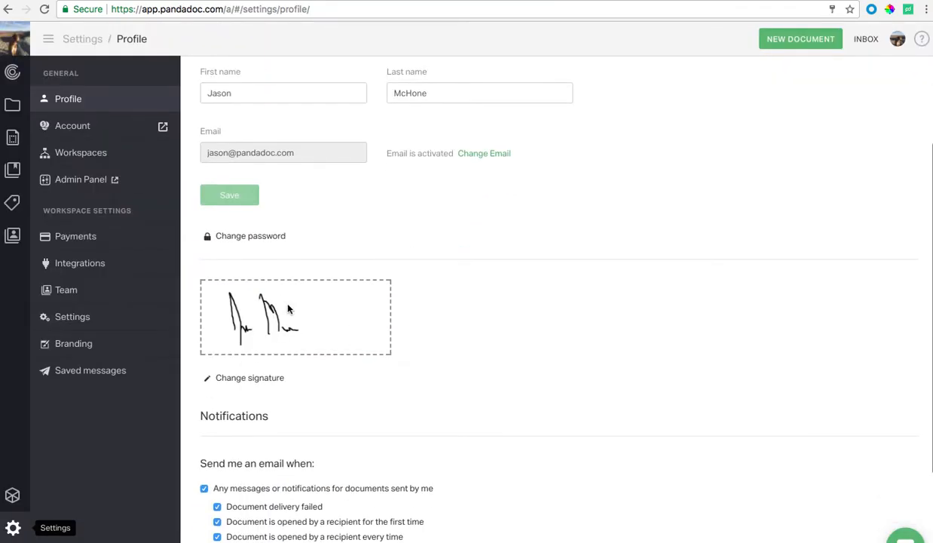
scroll(up, 3)
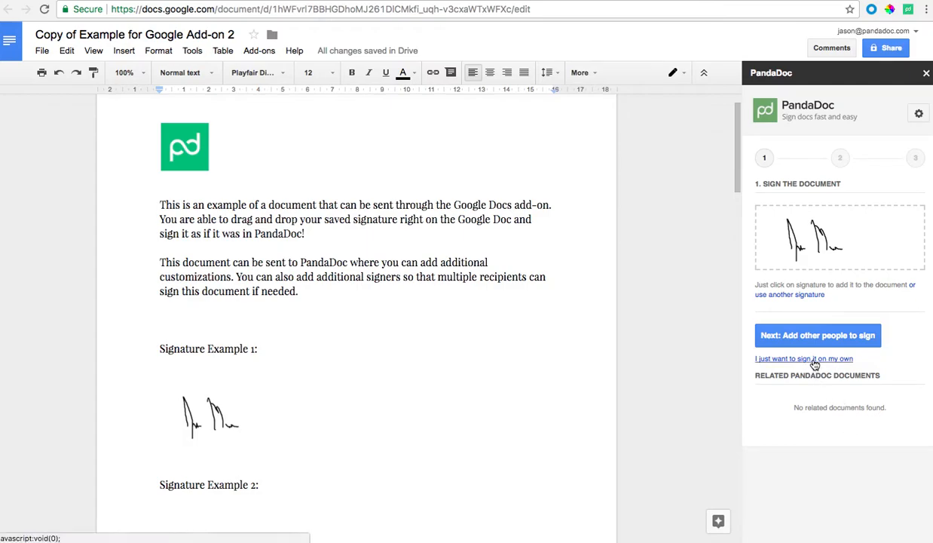
click(803, 358)
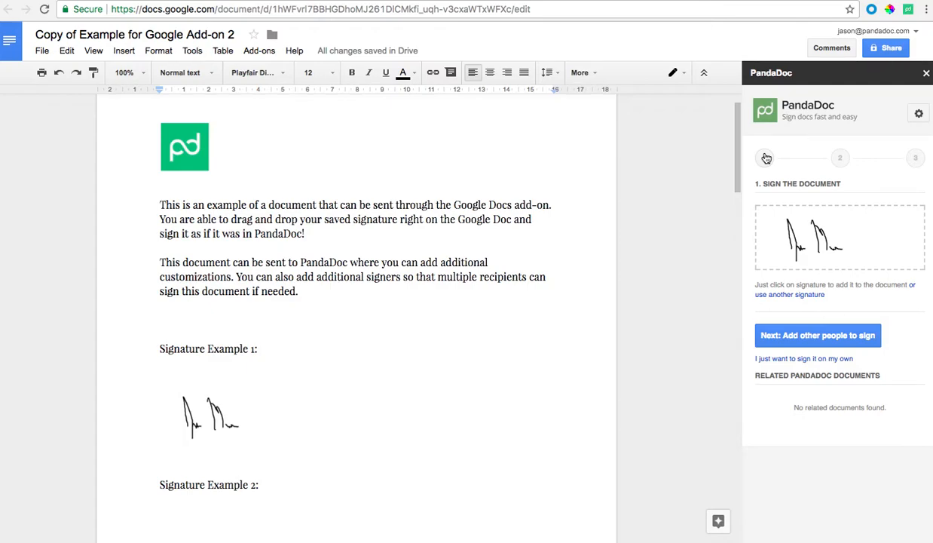
Add Rick Sanchez as another person to sign
scroll(down, 3)
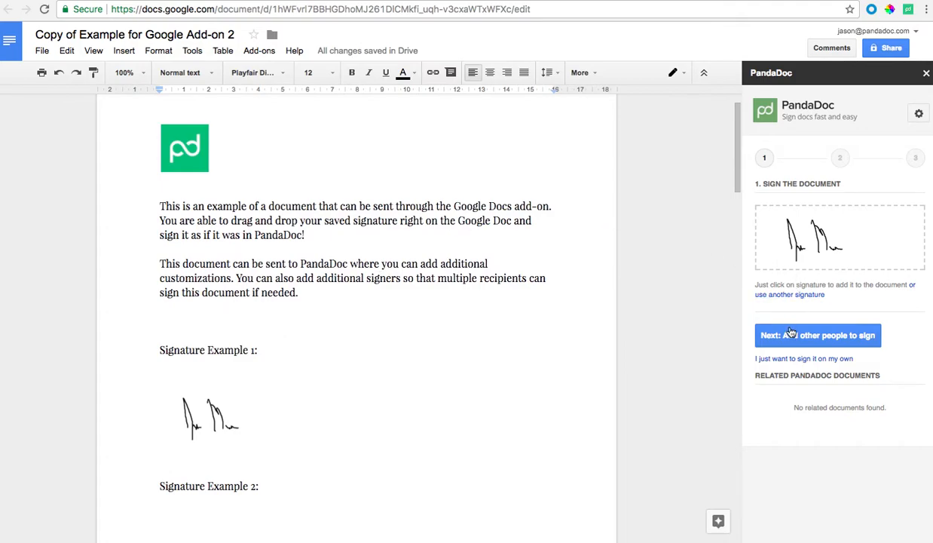
click(817, 334)
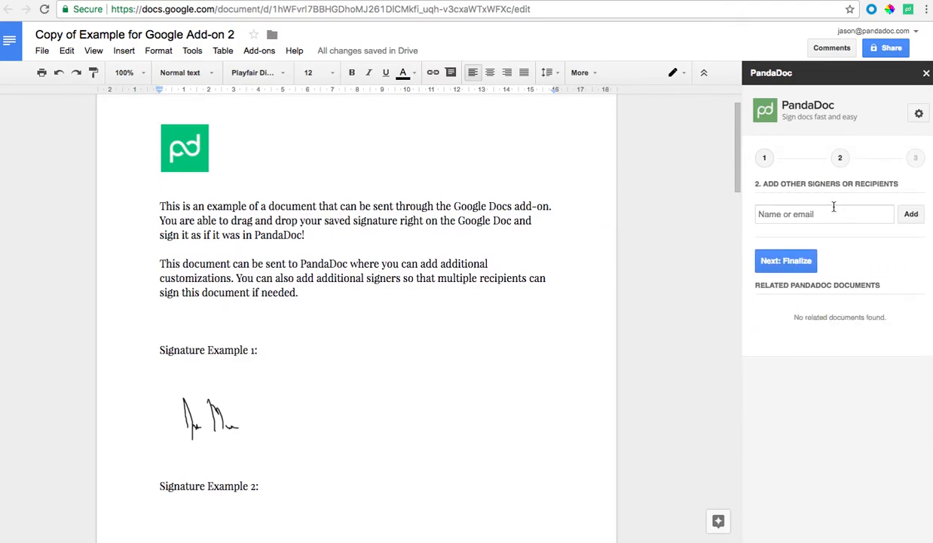
text(rick)
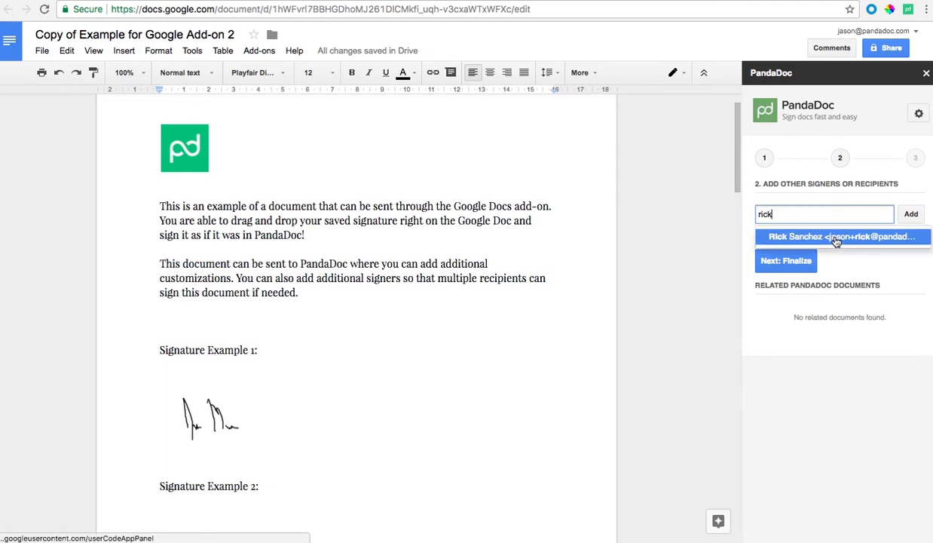
click(837, 236)
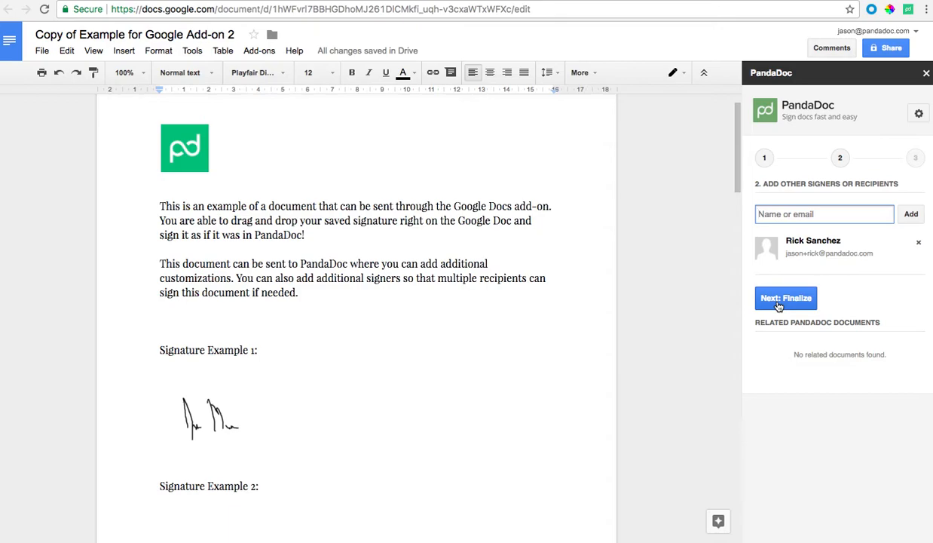
Finalize and send the signed document to PandaDoc for preview
click(785, 298)
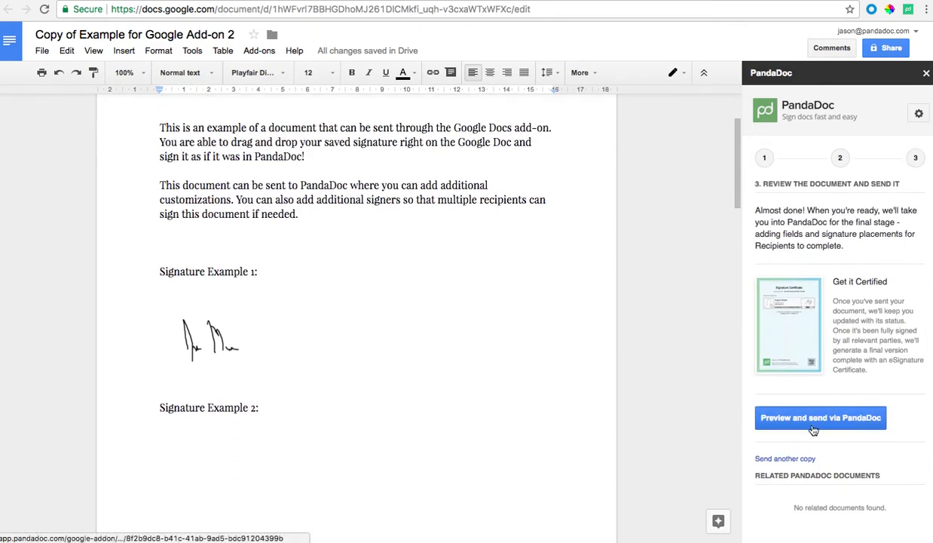
click(820, 418)
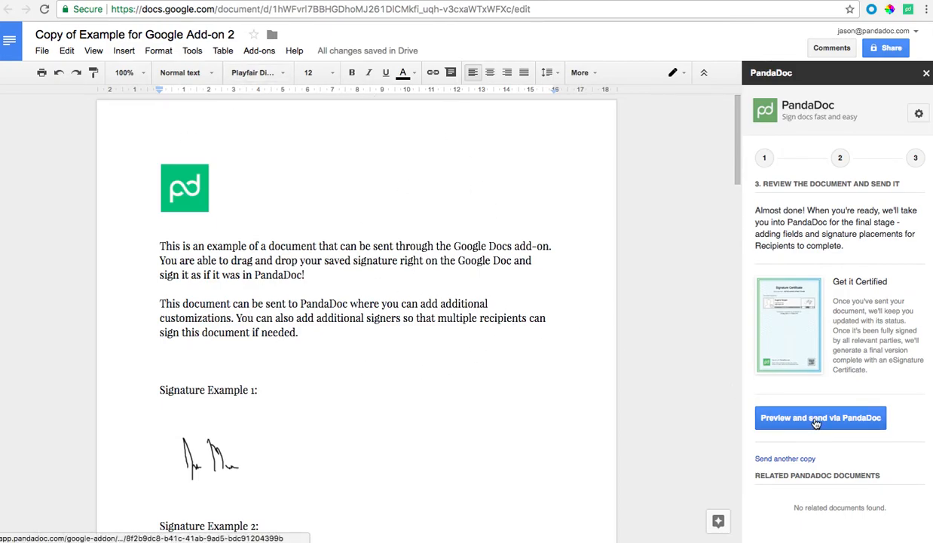
click(820, 417)
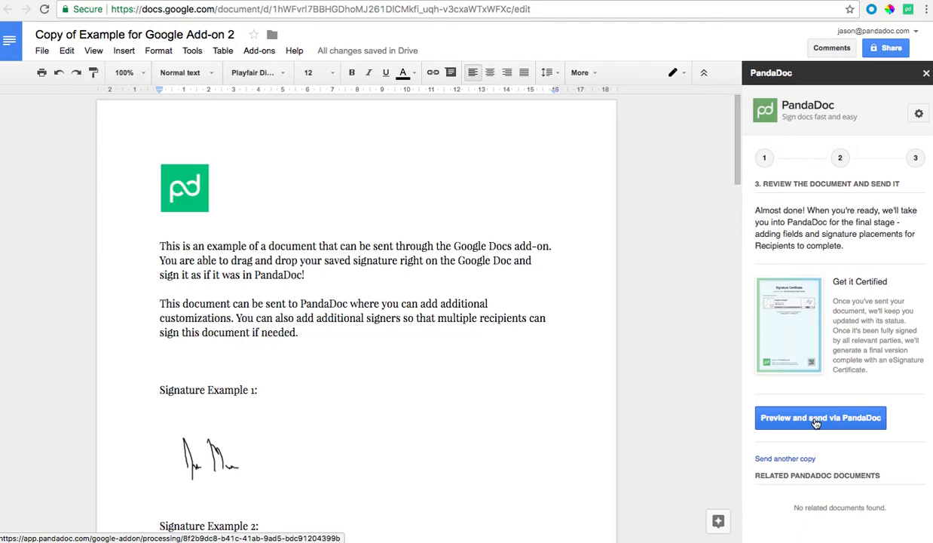
click(820, 418)
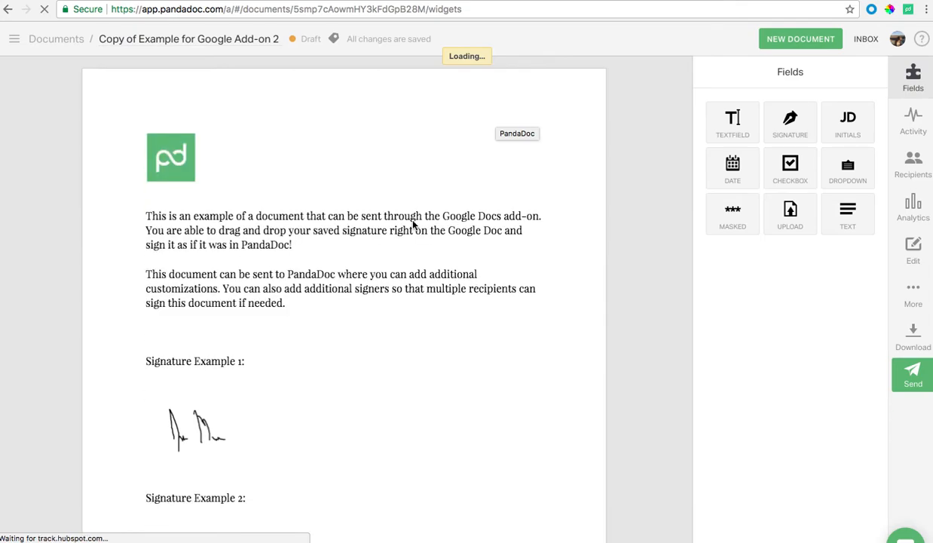
Review the Recipients tab, then send the document, keeping its current name
scroll(down, 3)
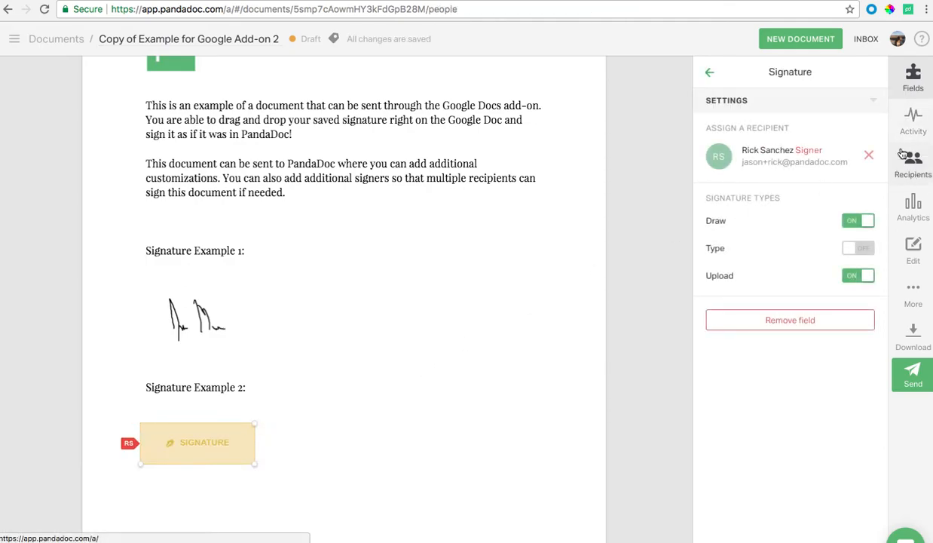
click(913, 162)
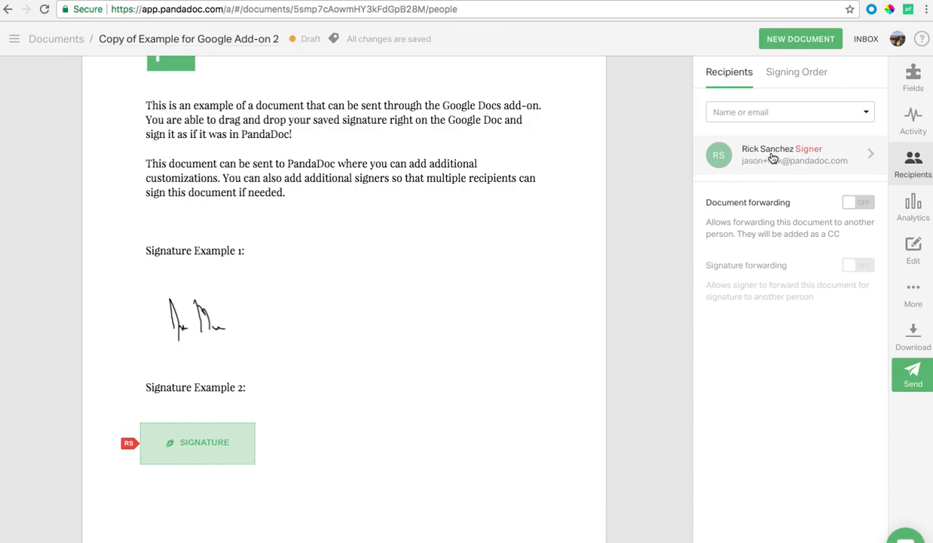
mouse_move(440, 410)
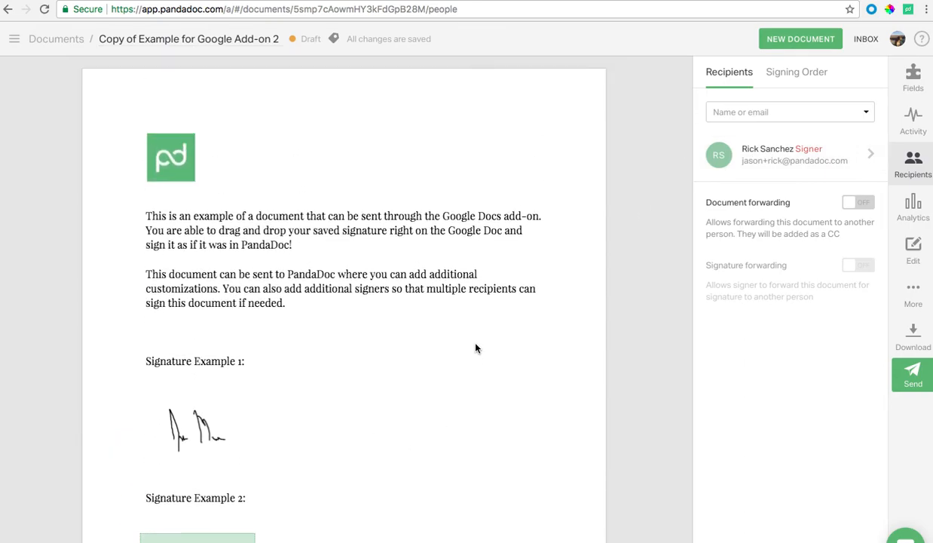
scroll(down, 3)
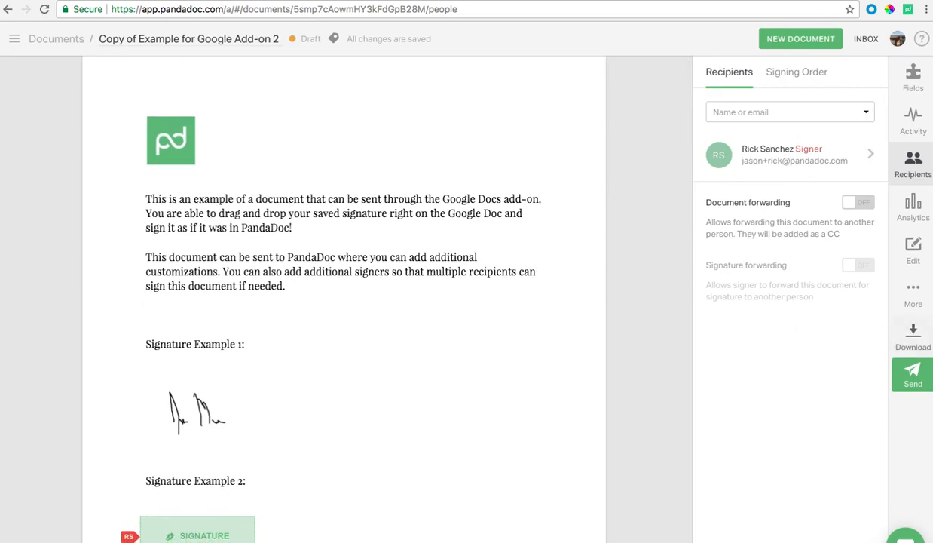
click(913, 375)
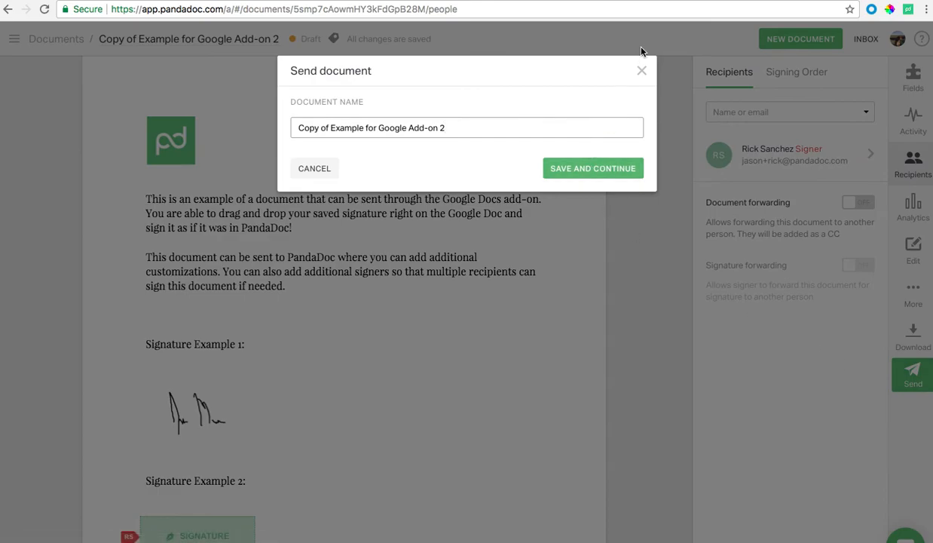
click(641, 71)
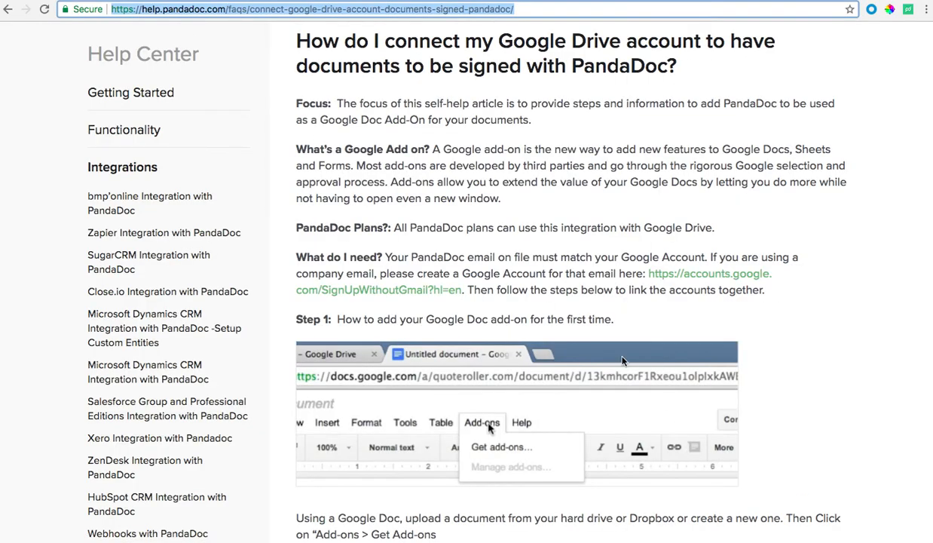
scroll(down, 3)
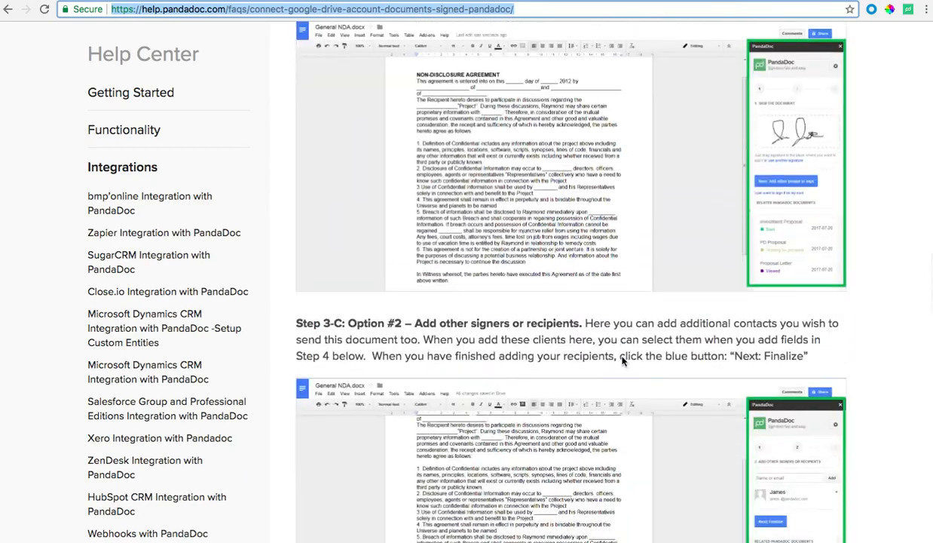
scroll(down, 3)
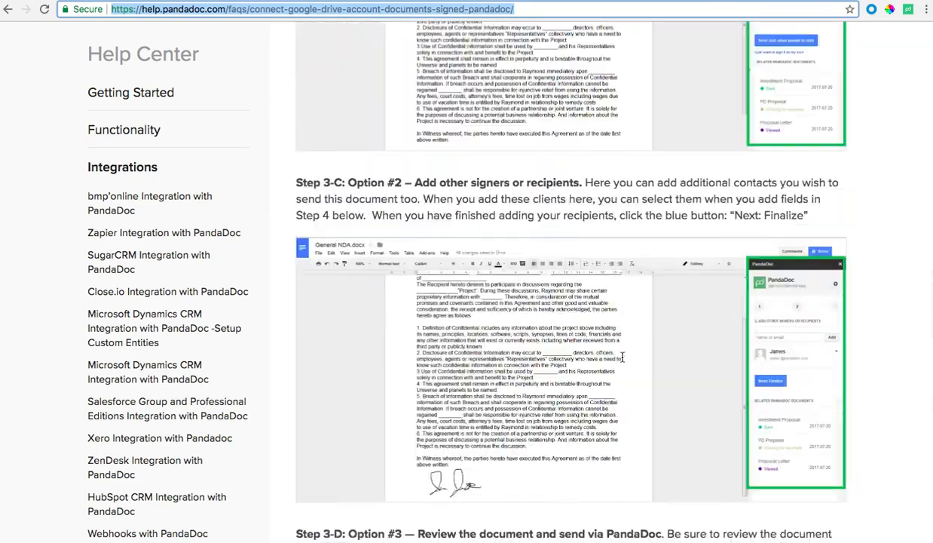